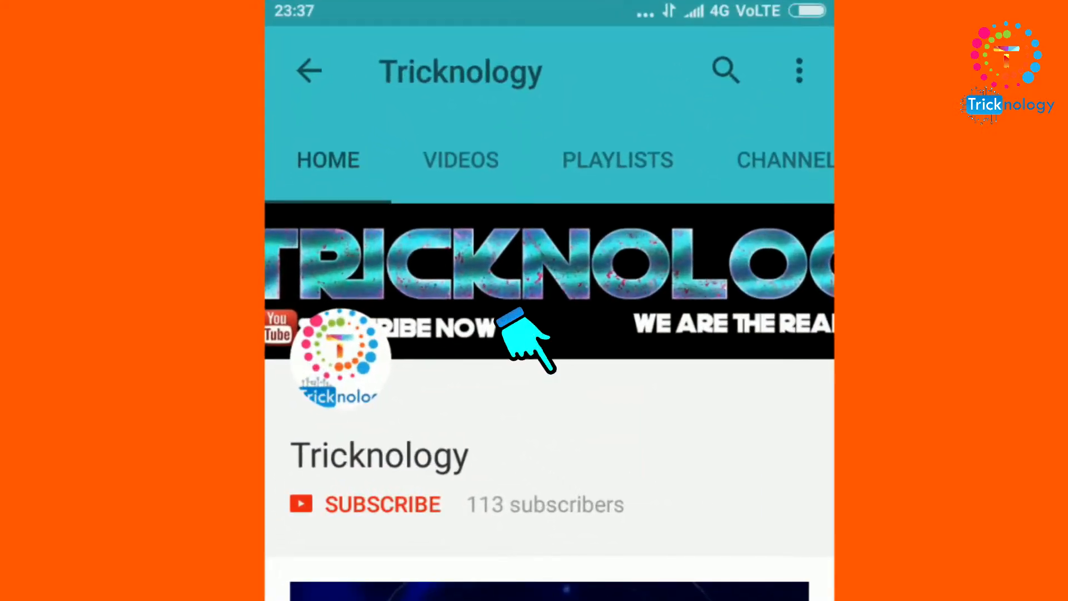
# Step: View Removable Disk (I:) details in the Computer window, then begin a Start search for cmd
pyautogui.click(382, 504)
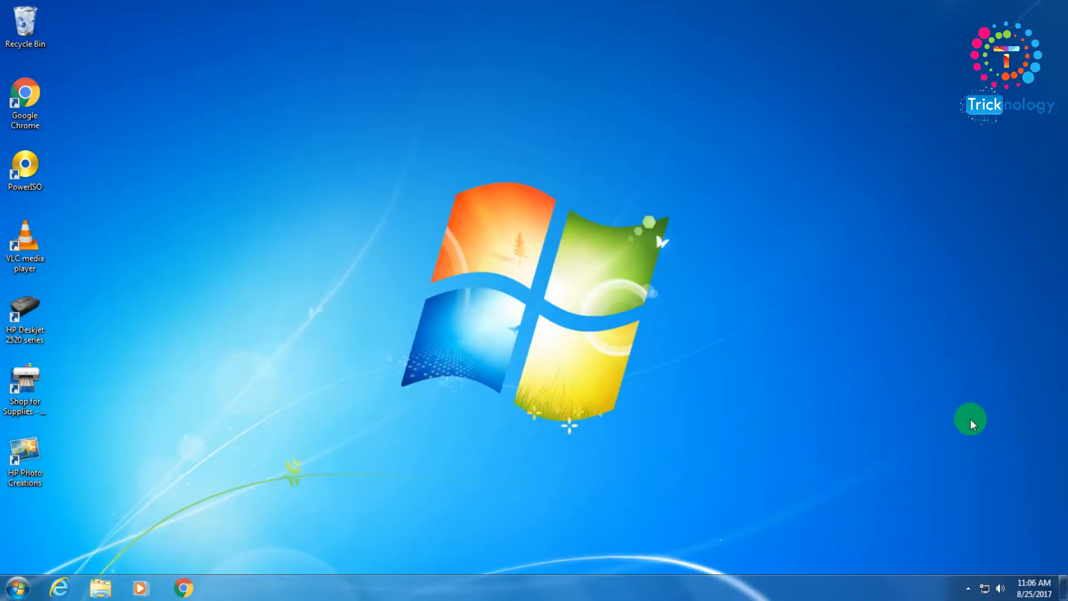
pyautogui.moveTo(272, 446)
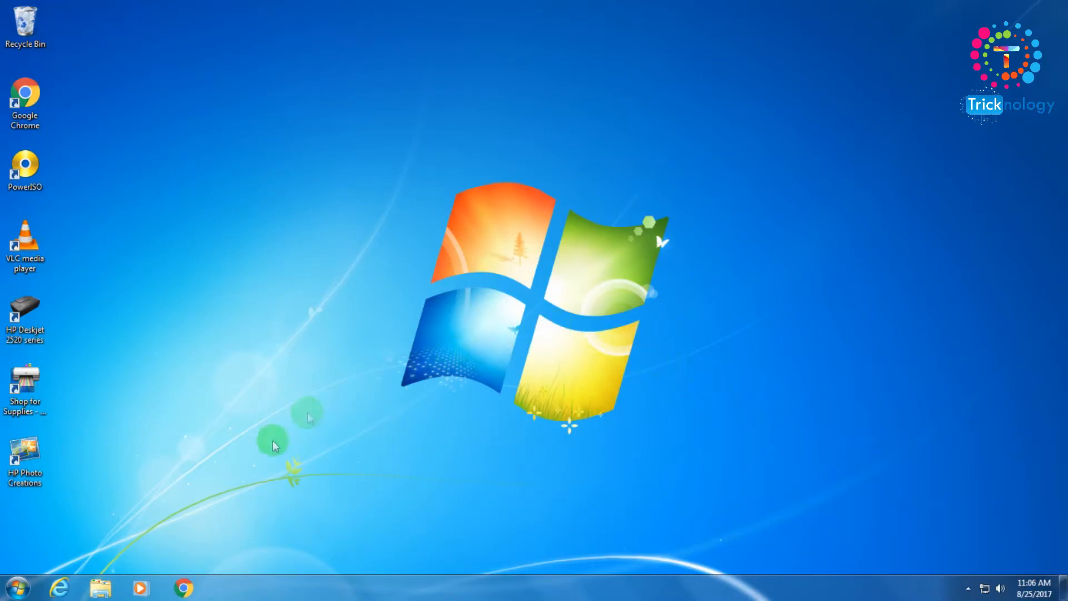
pyautogui.click(15, 585)
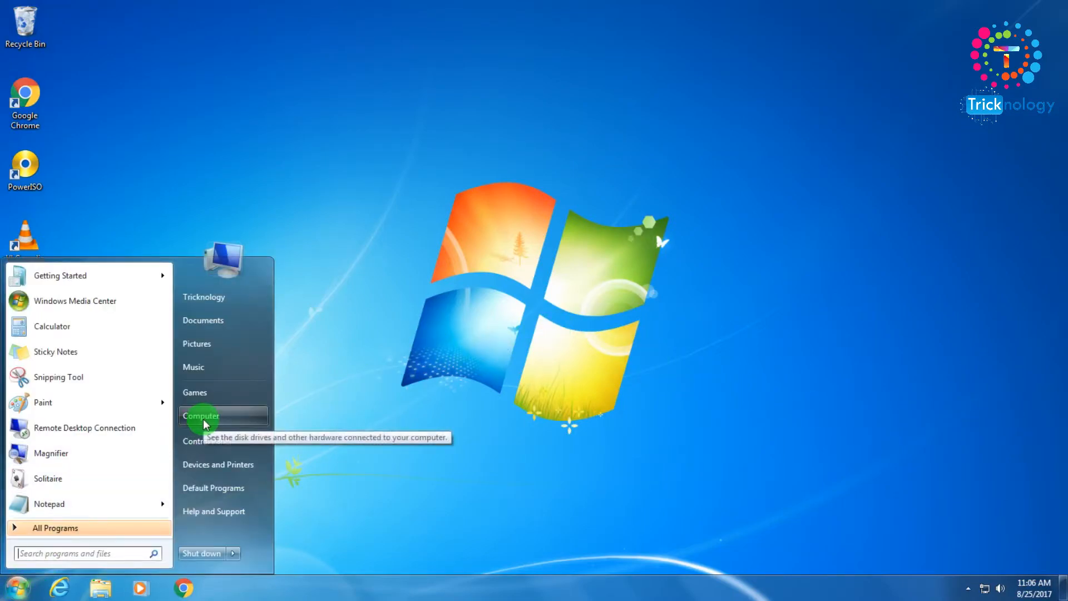
pyautogui.click(201, 416)
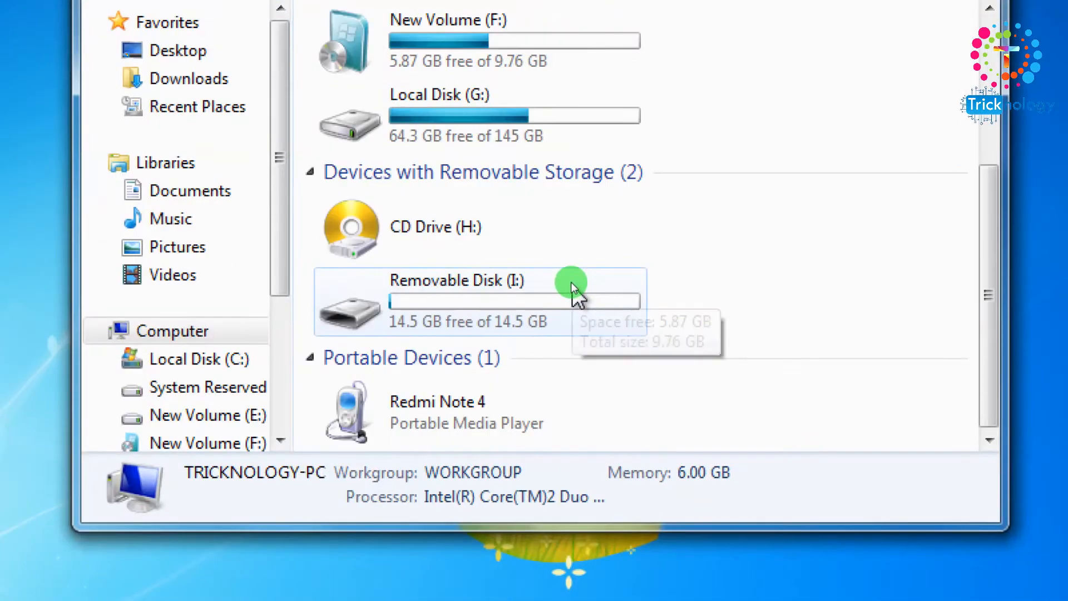
pyautogui.click(477, 300)
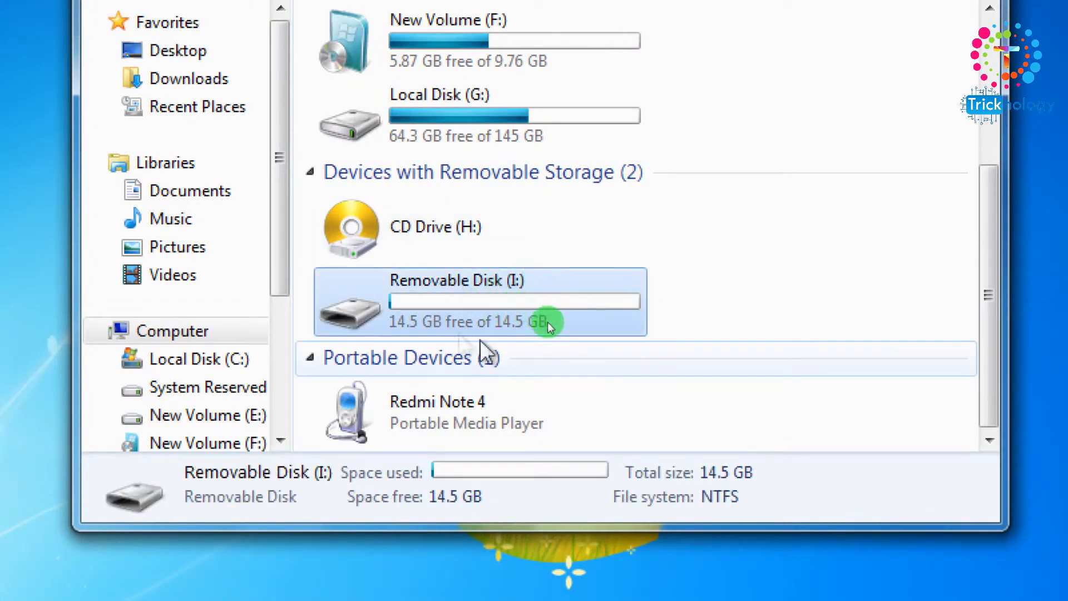
pyautogui.click(804, 21)
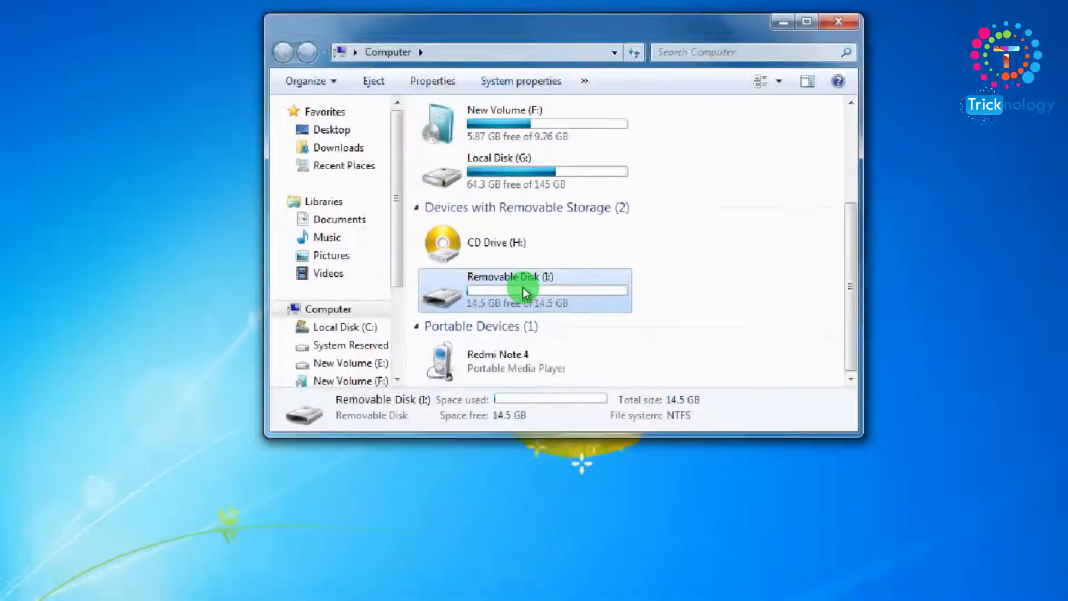
pyautogui.click(15, 586)
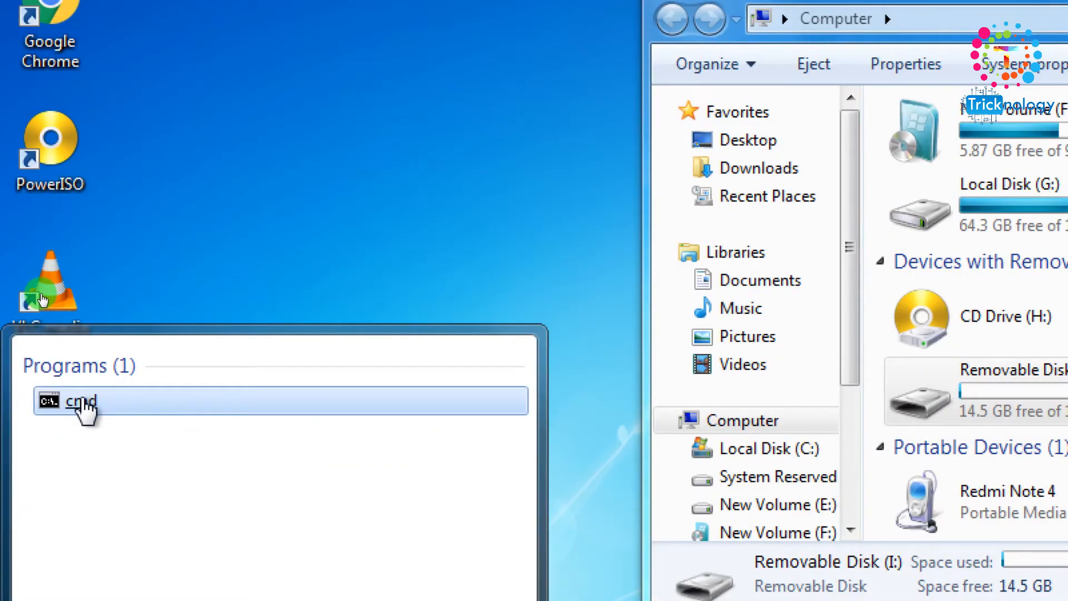
# Step: Launch diskpart from Command Prompt and allow its permission prompt
pyautogui.click(79, 400)
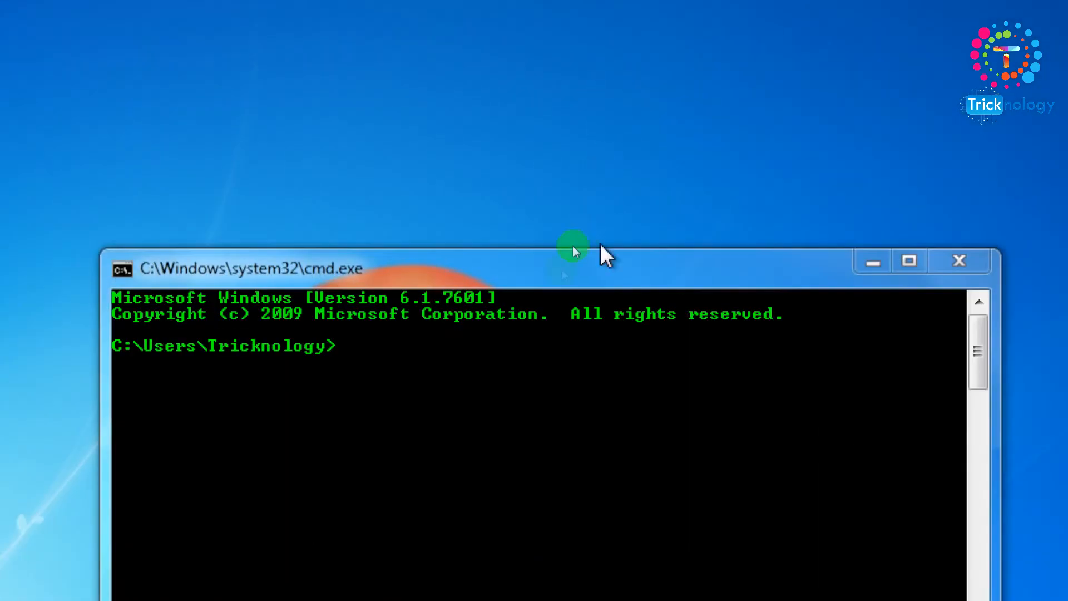
pyautogui.write('diskkpart')
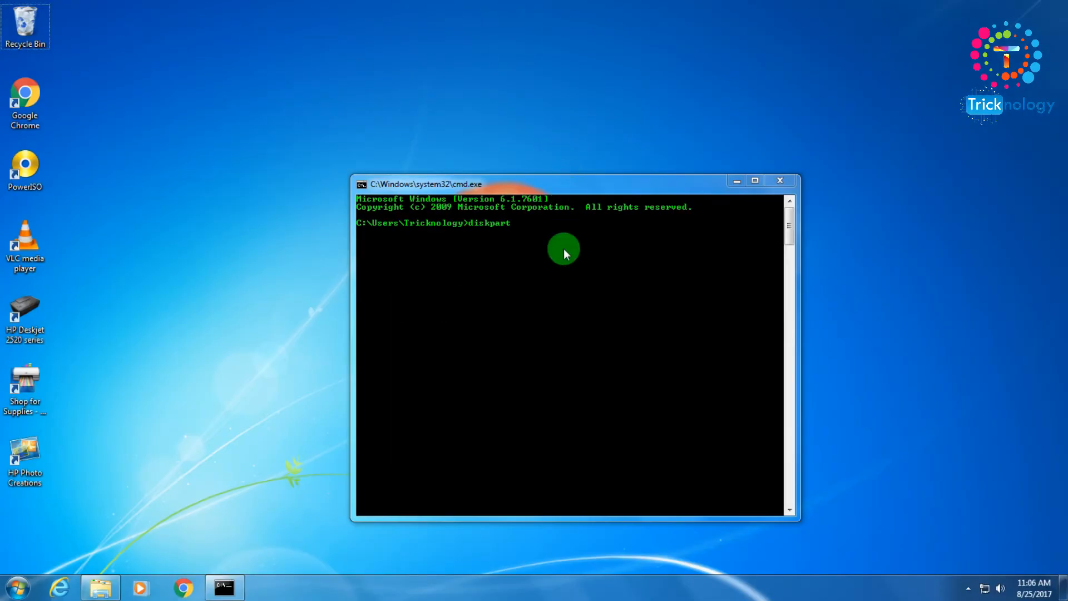
pyautogui.press('Return')
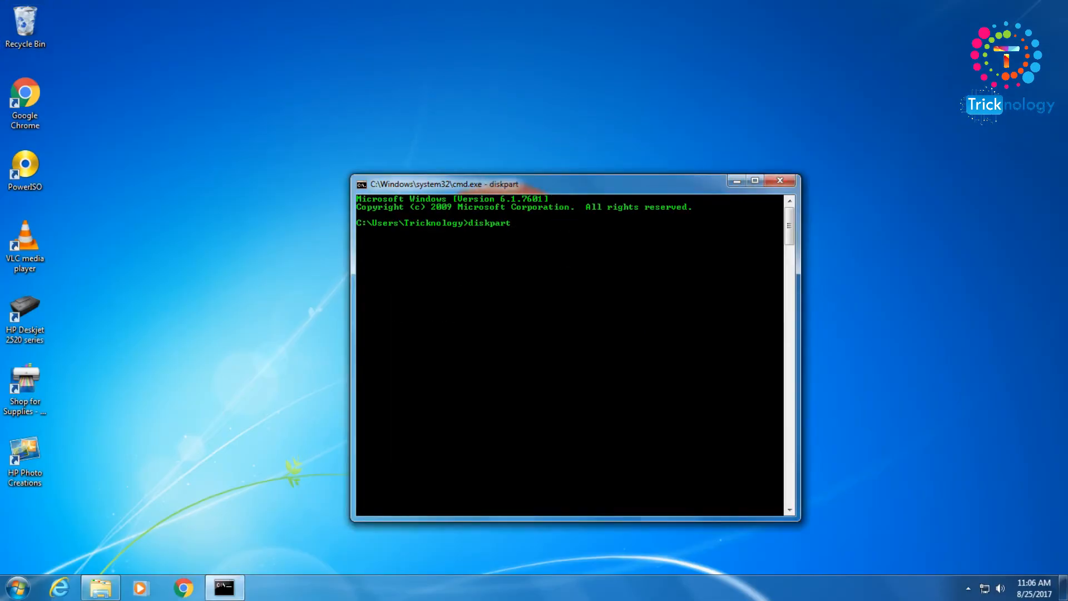
pyautogui.press('Return')
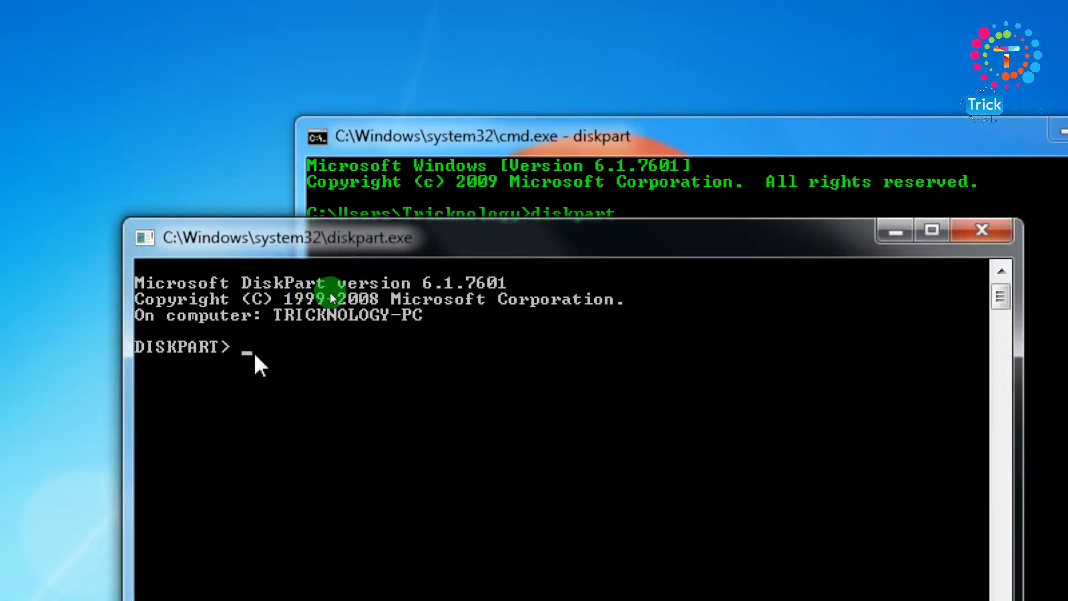
# Step: Run list volume to show seven volumes, including removable 14 GB Volume 6 (I)
pyautogui.write('li')
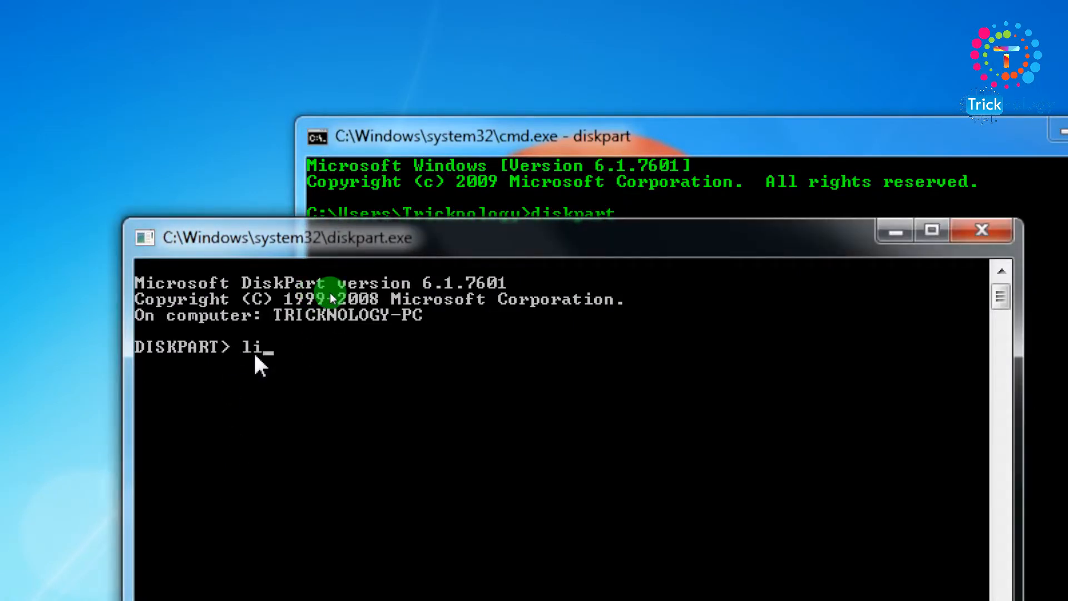
pyautogui.write('st')
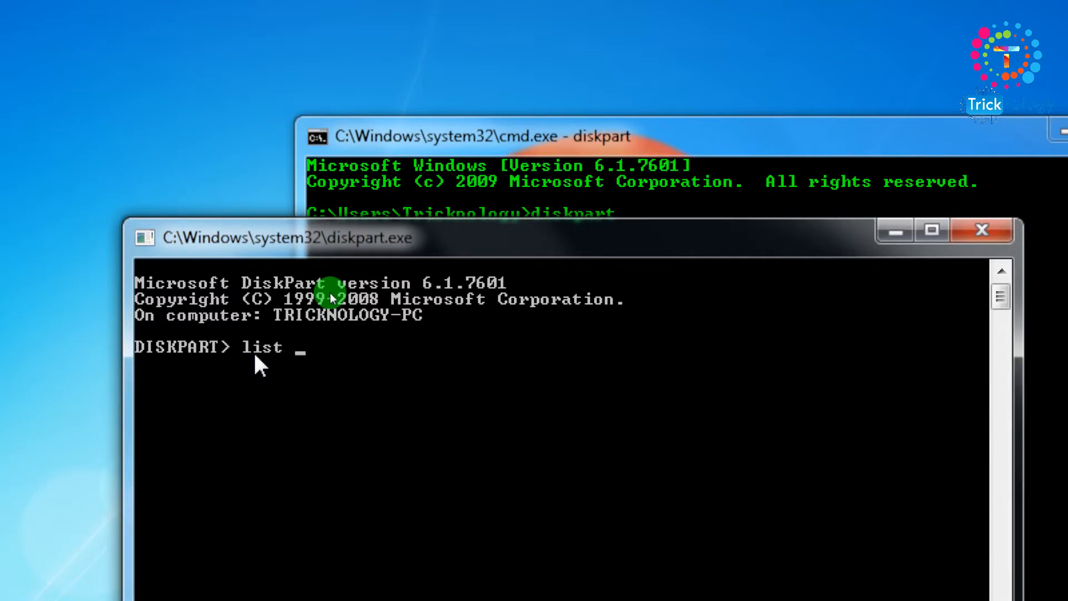
pyautogui.write('vl')
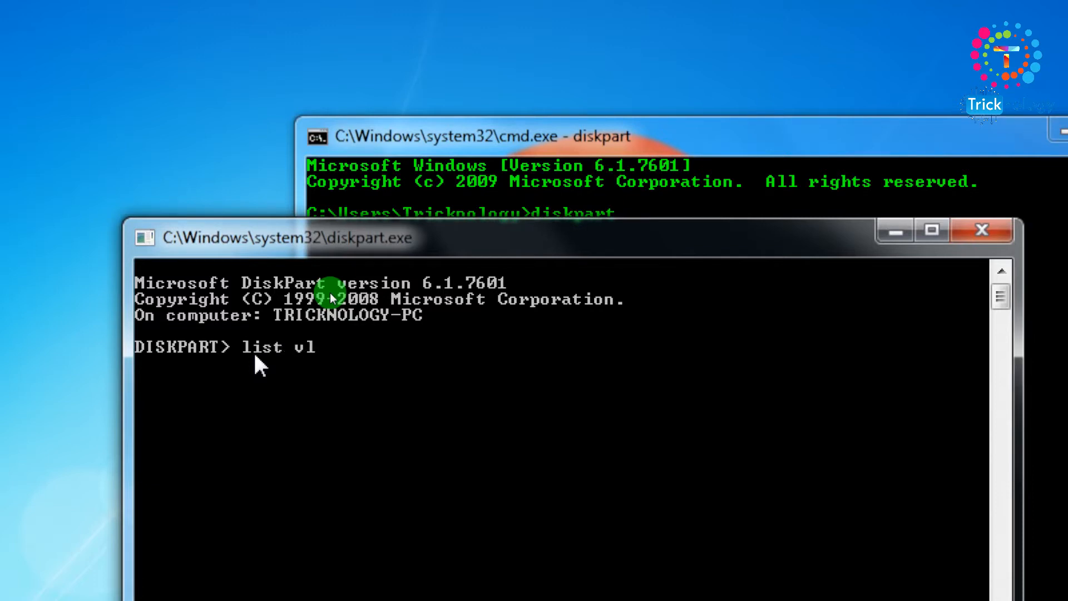
pyautogui.write('olume')
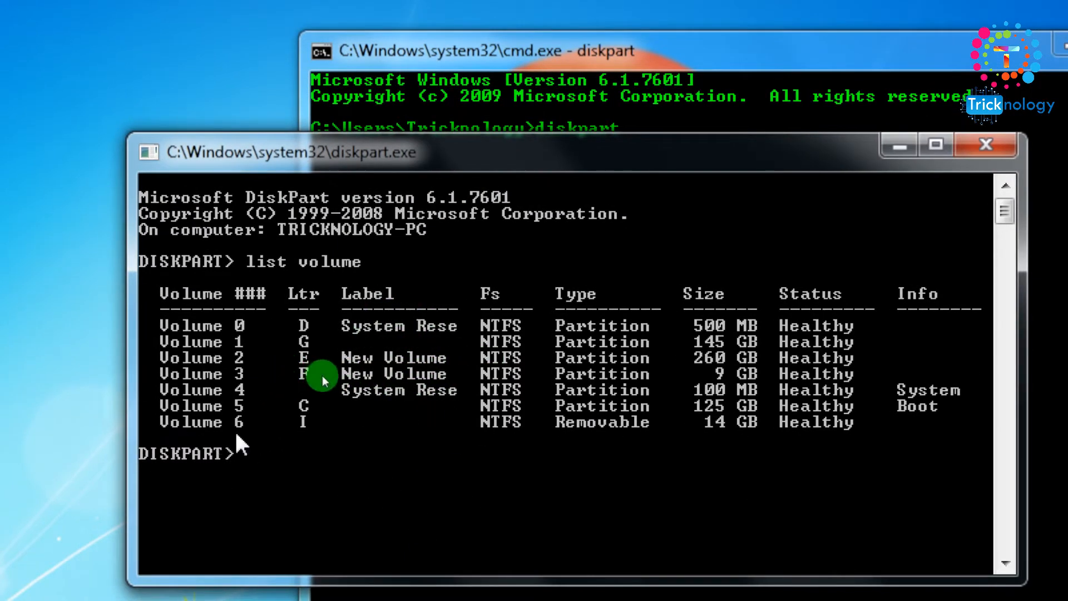
pyautogui.moveTo(636, 467)
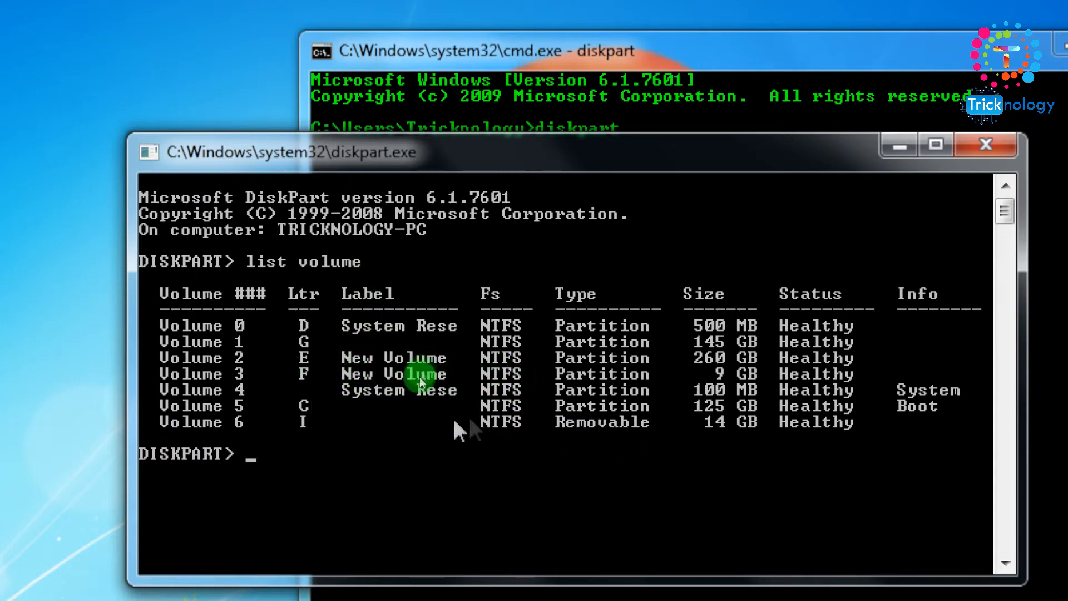
pyautogui.moveTo(713, 441)
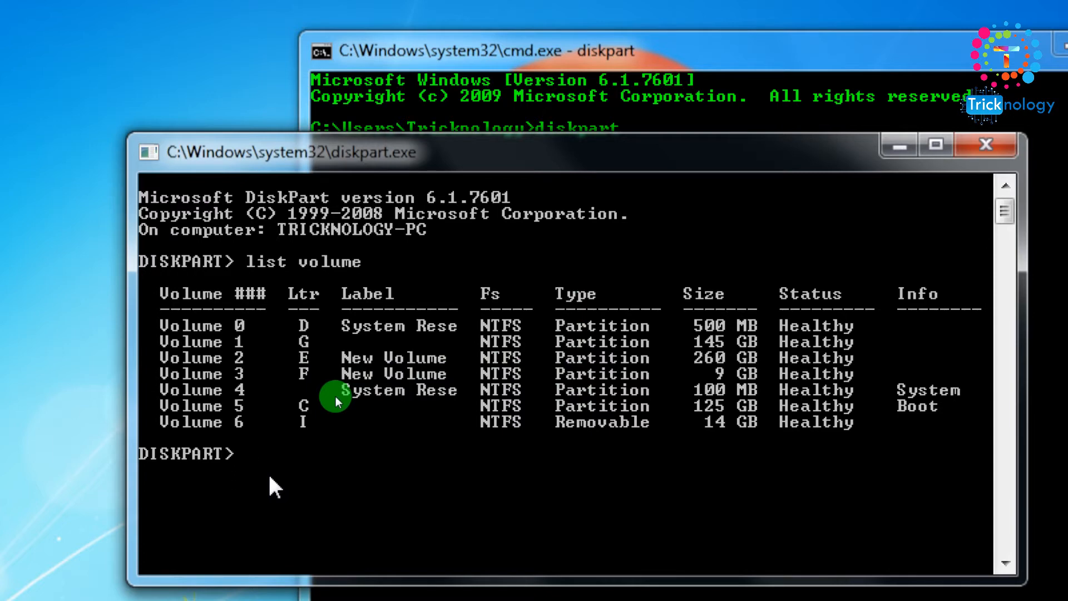
# Step: Run select volume 6 to target the 14 GB removable drive I:
pyautogui.write('select volu')
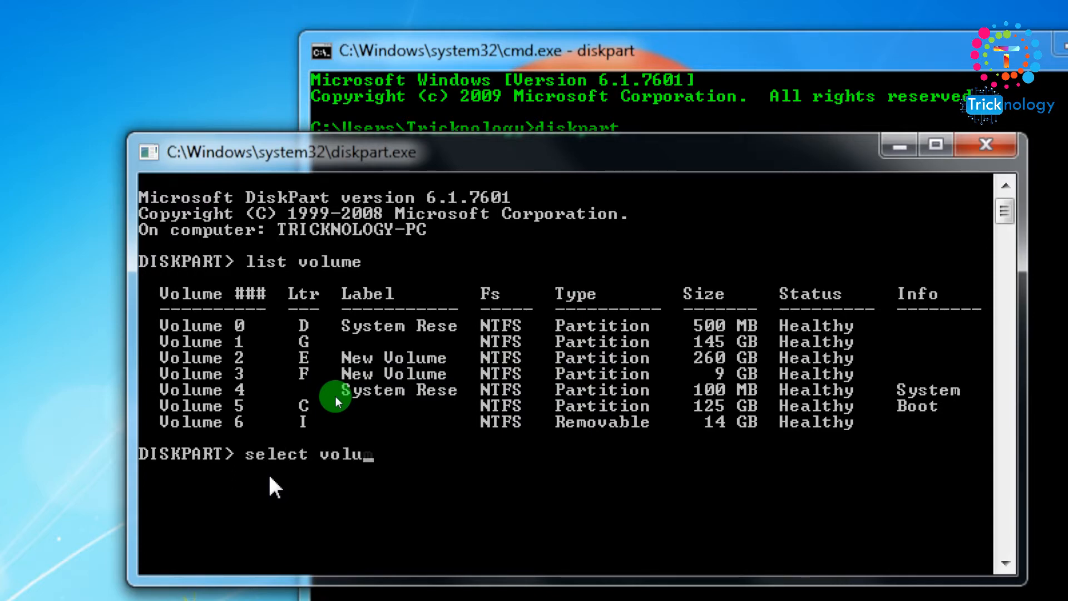
pyautogui.write('me')
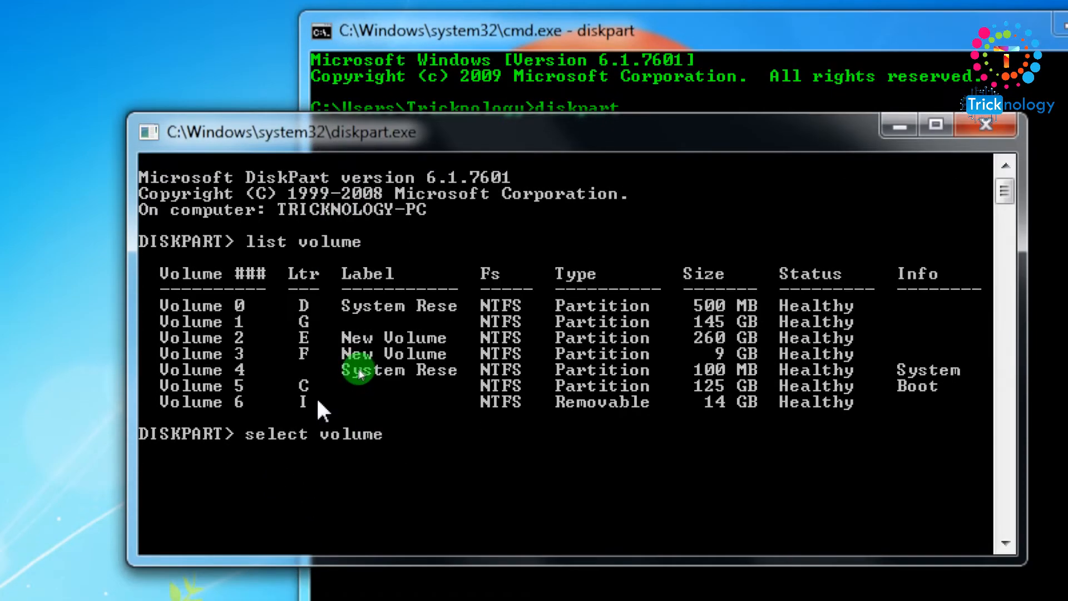
pyautogui.write('6')
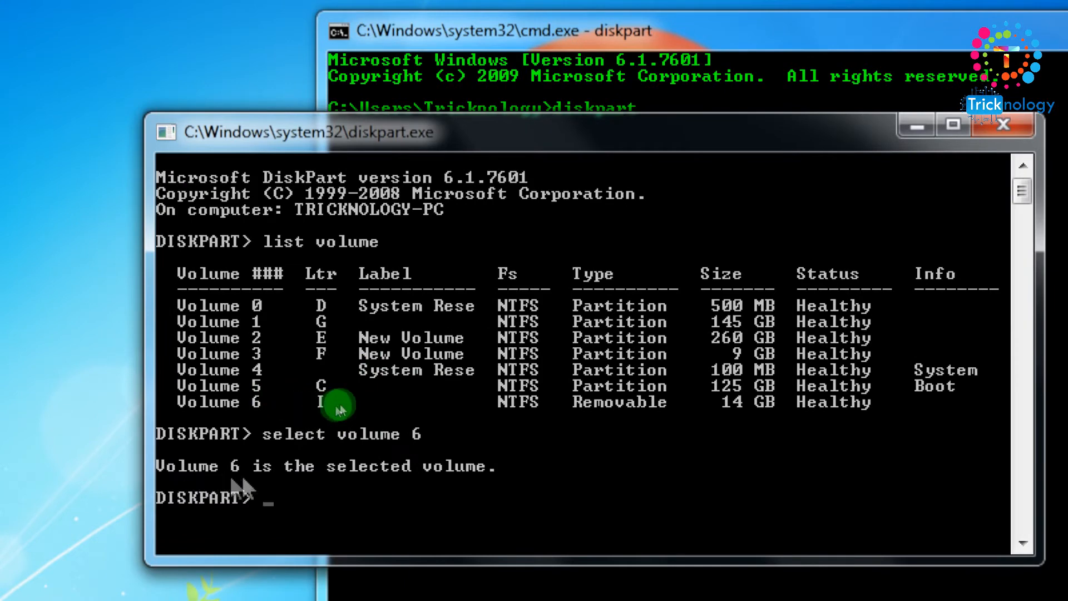
pyautogui.moveTo(422, 528)
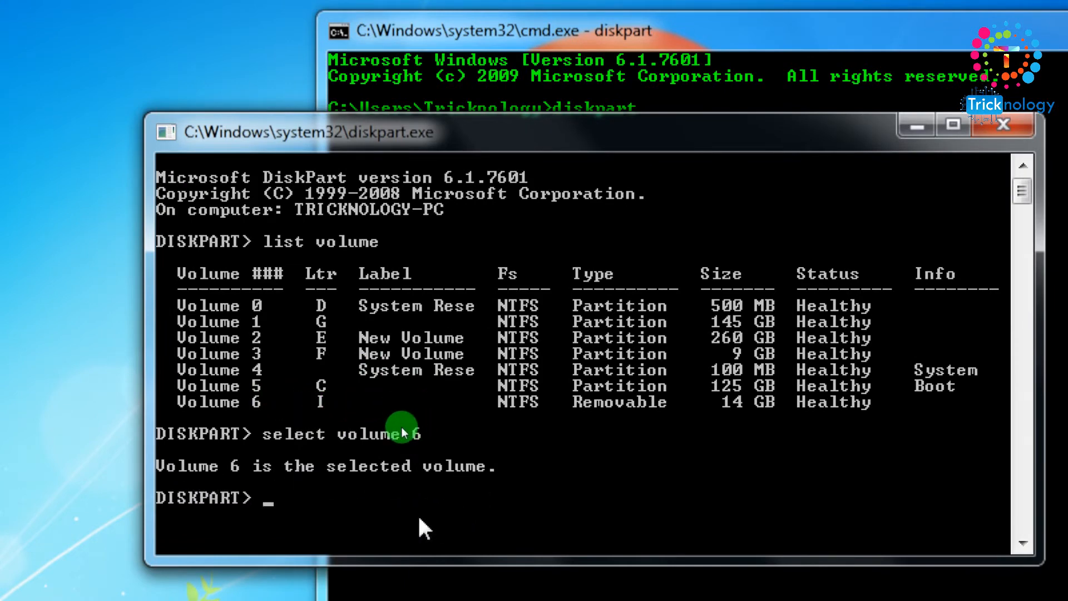
# Step: Enter format fs=ntfs quick at the prompt, replacing the mistyped fat3 with ntfs
pyautogui.write('forma')
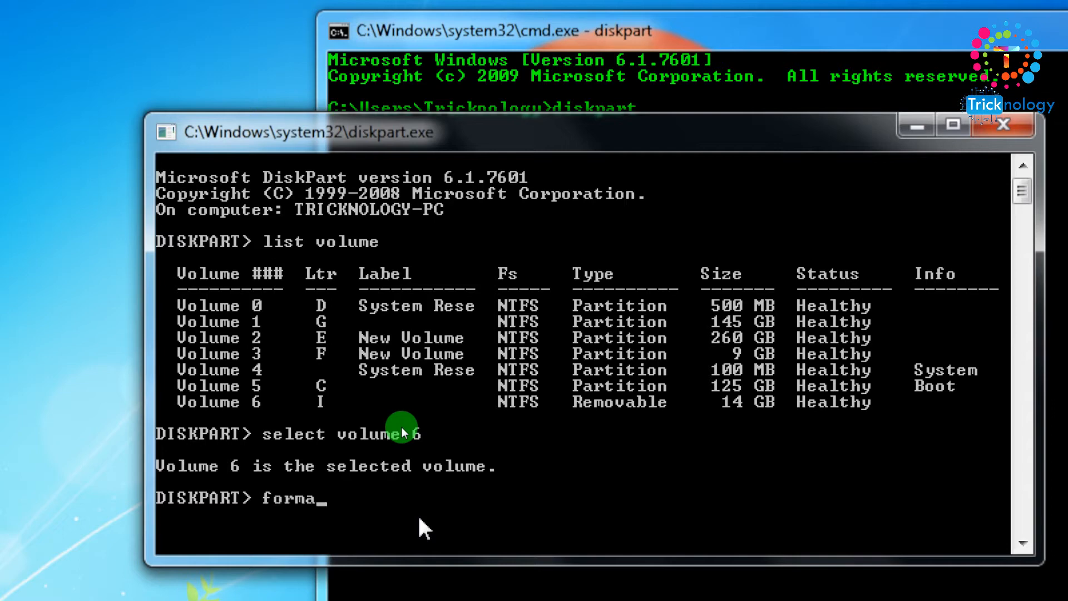
pyautogui.write('t fs')
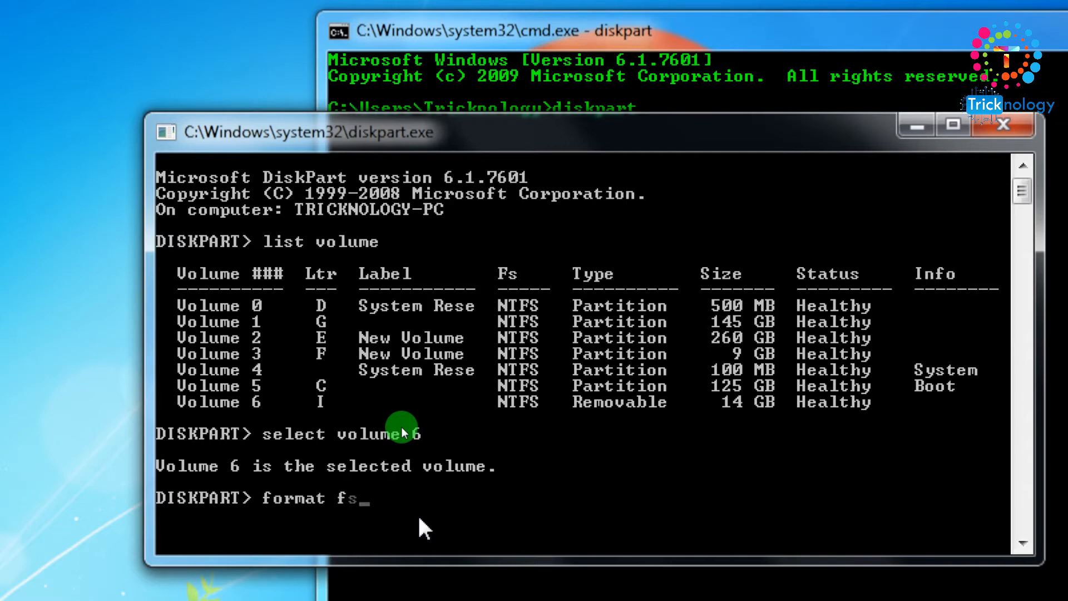
pyautogui.write('=')
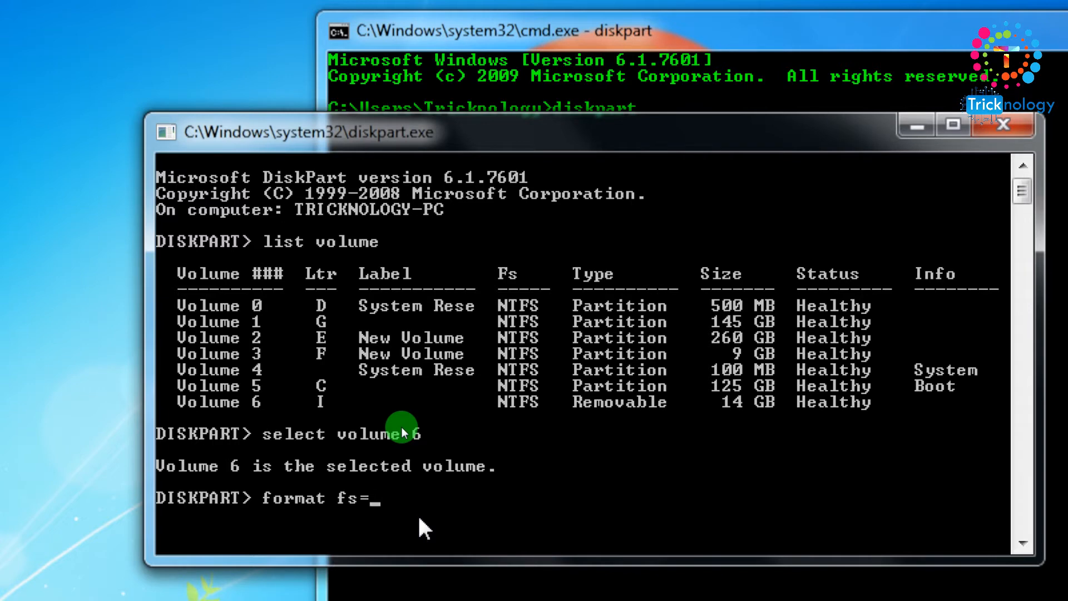
pyautogui.write('fat3')
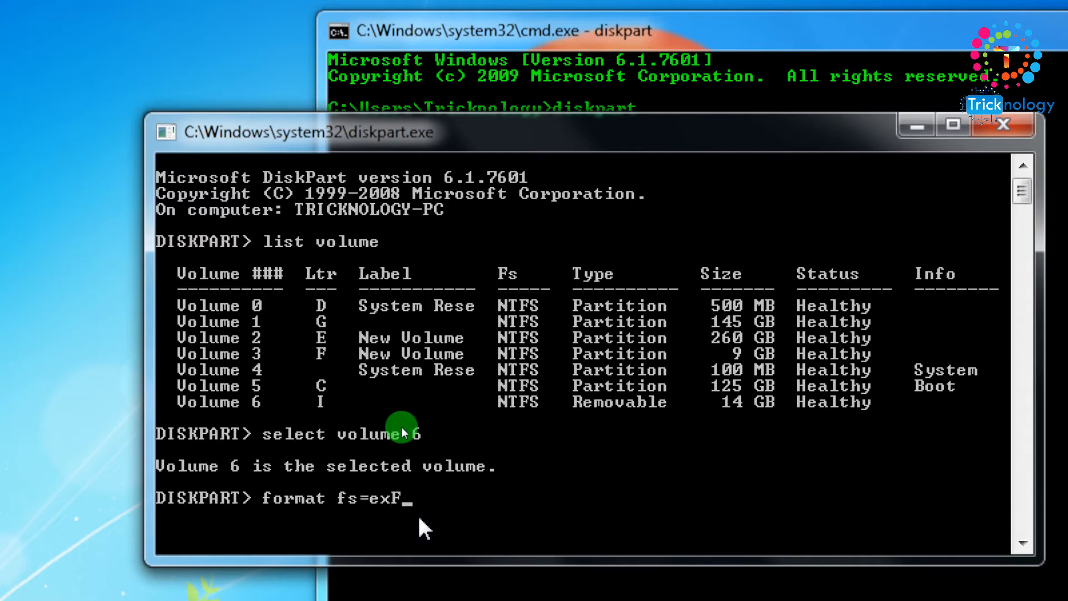
pyautogui.press('Backspace')
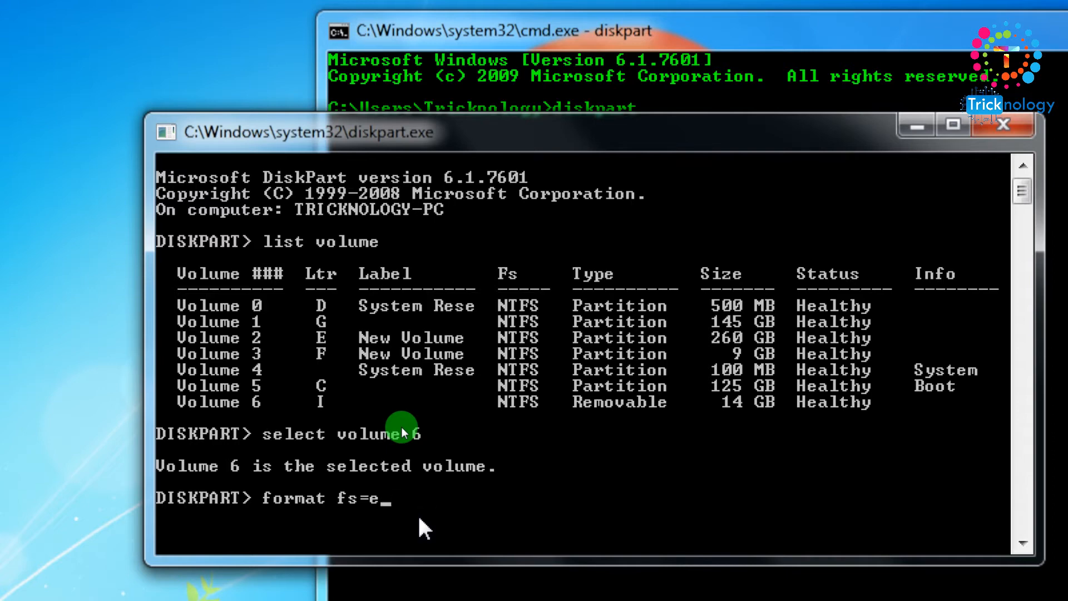
pyautogui.write('ntfs')
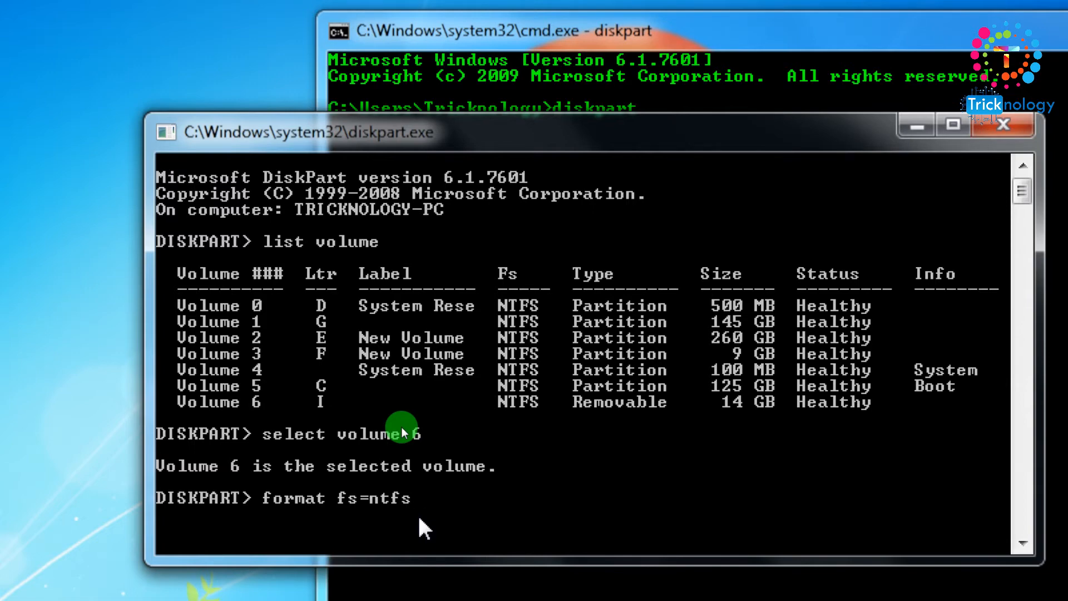
pyautogui.write('q')
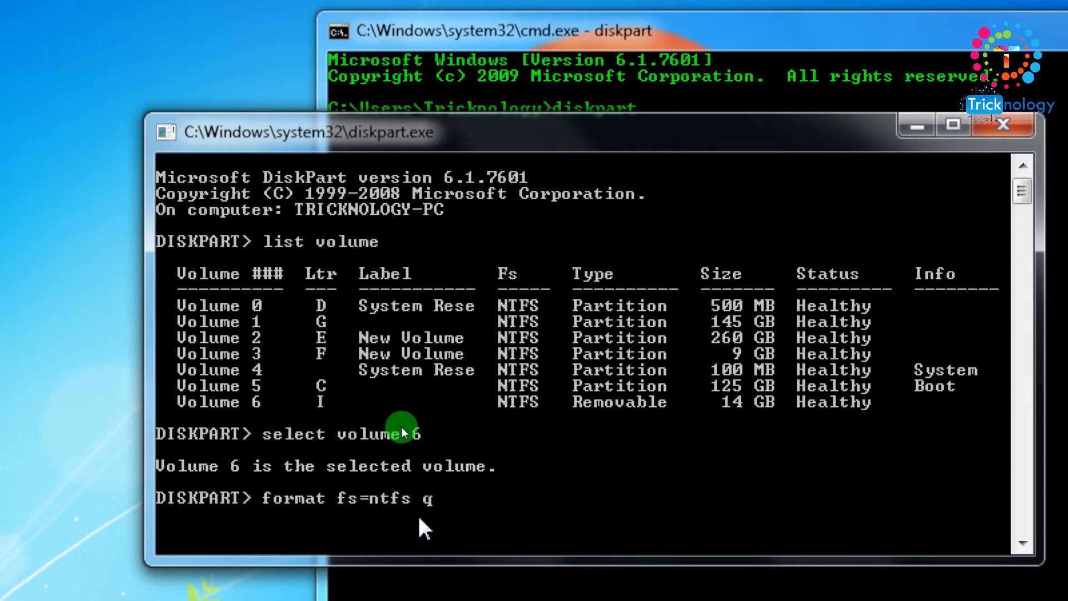
pyautogui.write('uick')
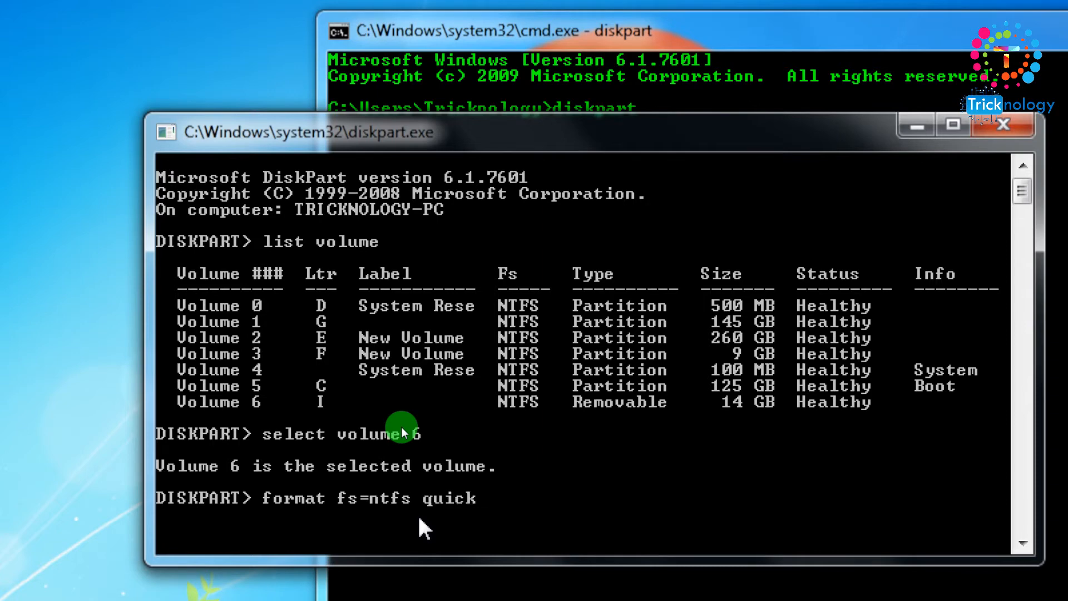
pyautogui.moveTo(398, 416)
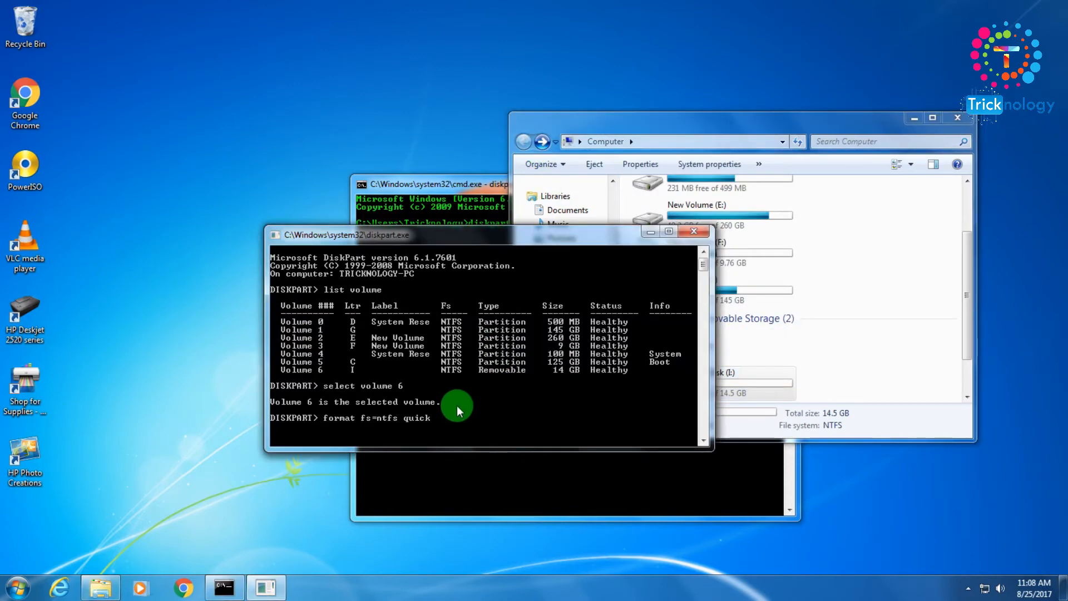
pyautogui.moveTo(445, 427)
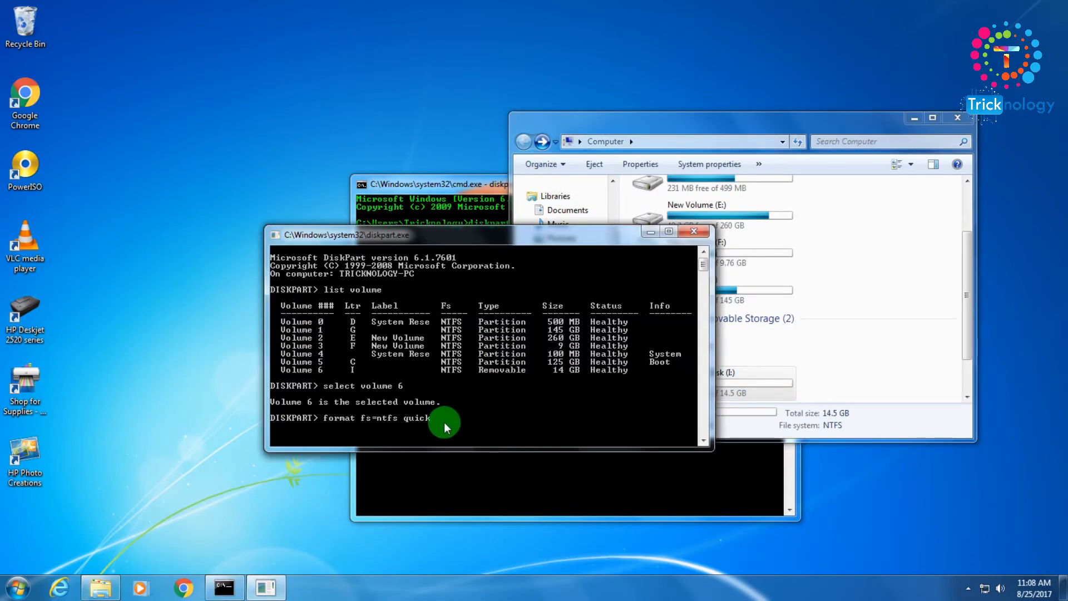
# Step: Run the quick NTFS format on volume 6 and wait for it to finish
pyautogui.press('Return')
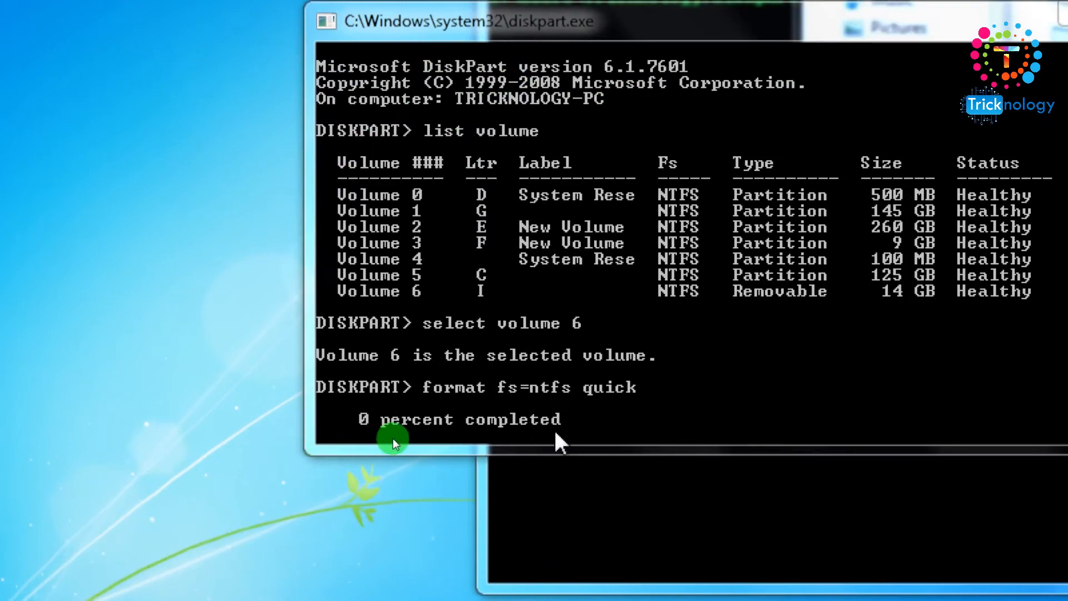
pyautogui.moveTo(235, 463)
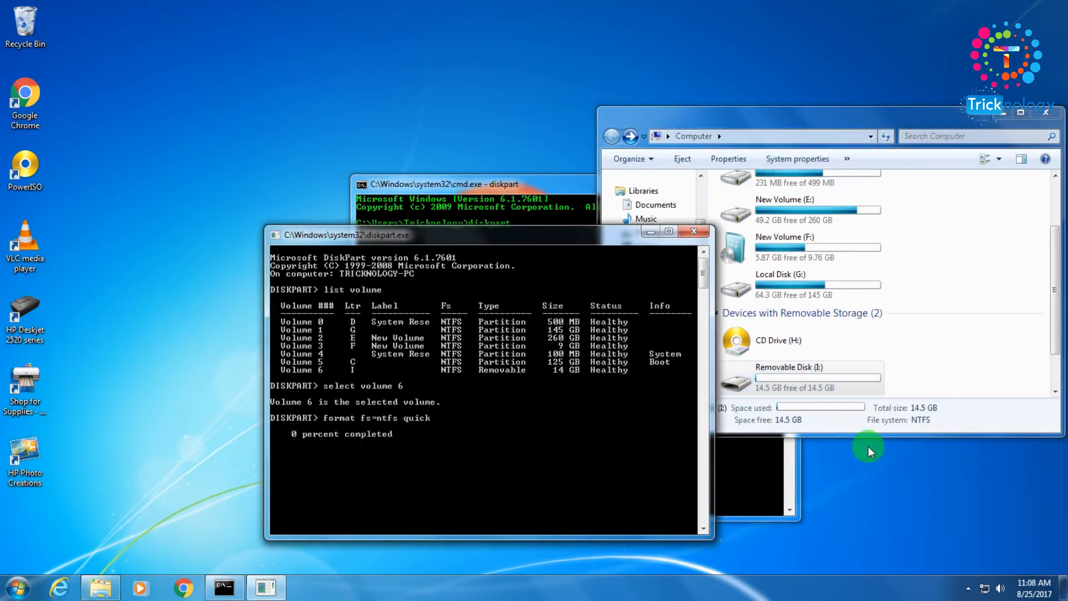
pyautogui.moveTo(246, 420)
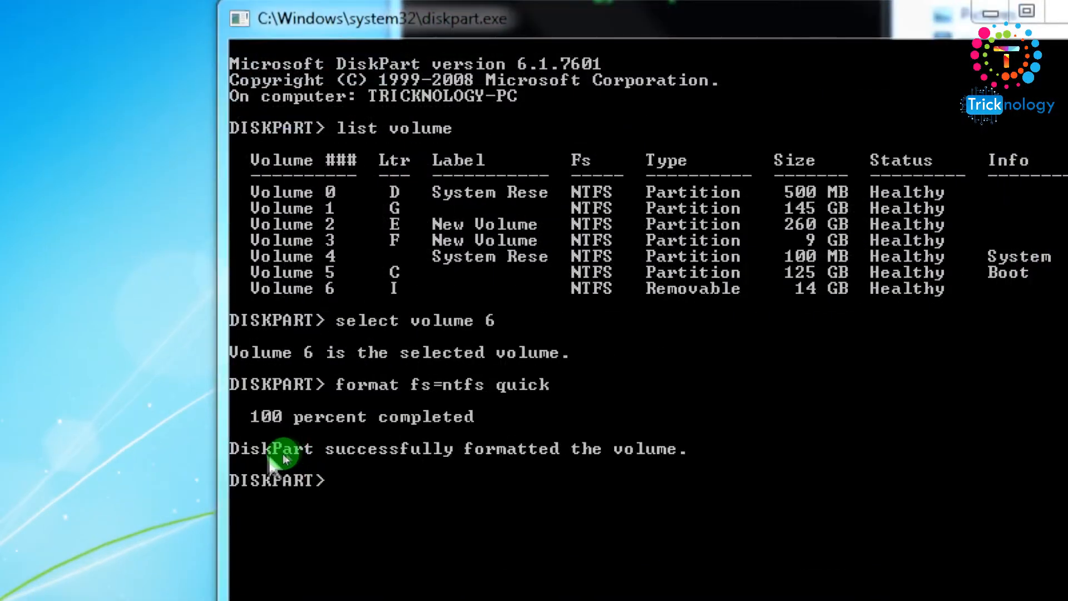
pyautogui.moveTo(528, 480)
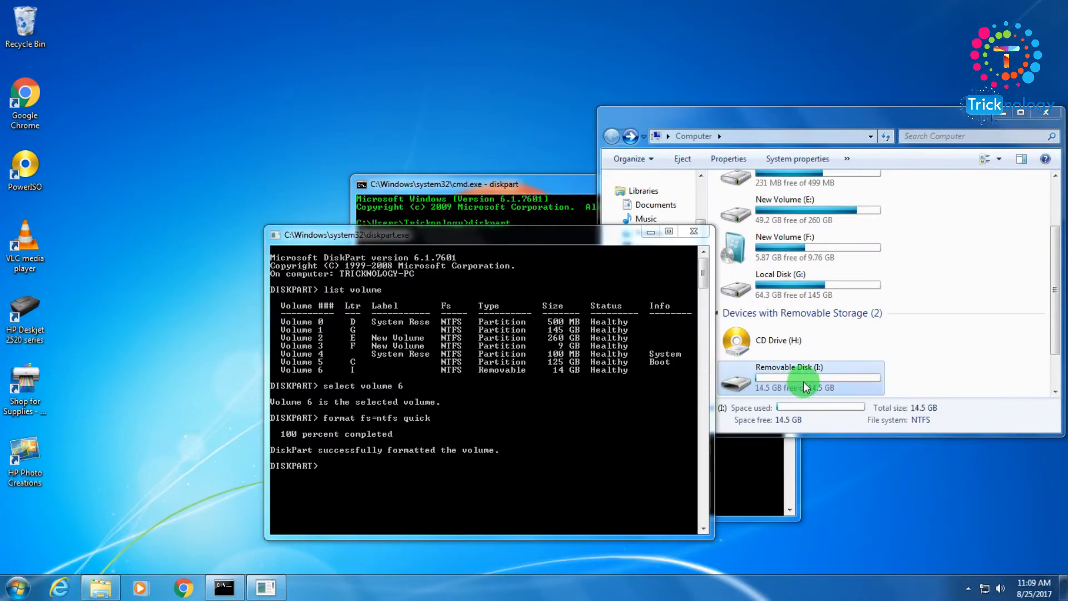
pyautogui.doubleClick(788, 376)
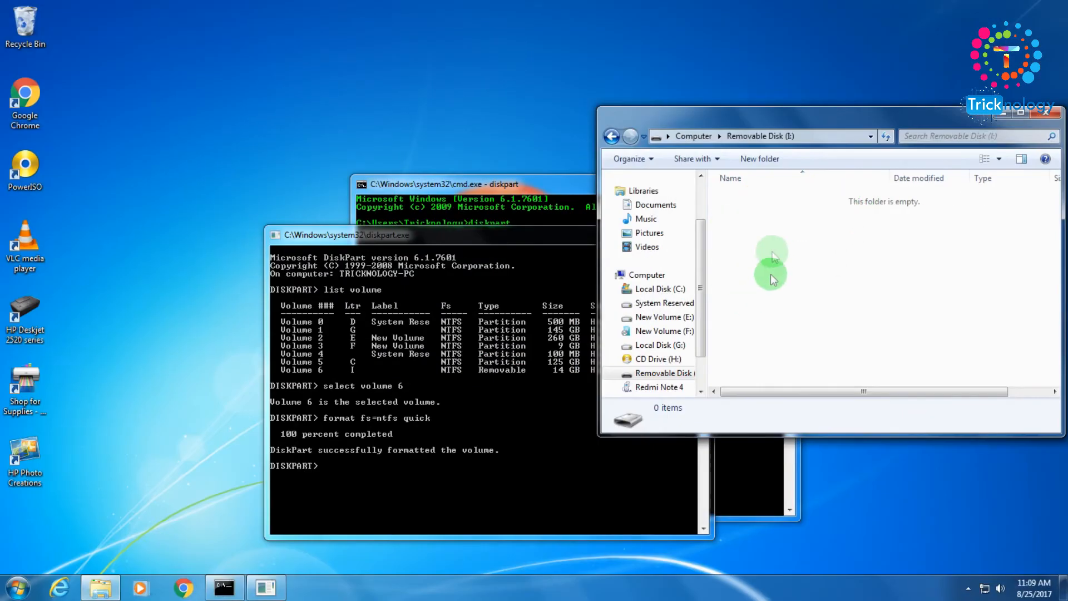
pyautogui.moveTo(691, 276)
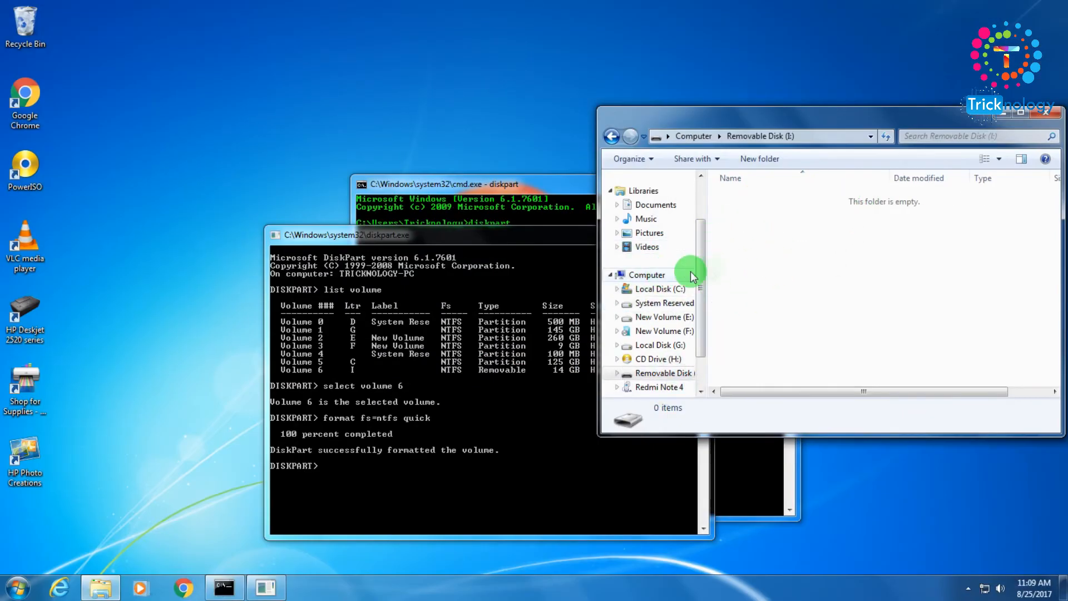
pyautogui.rightClick(779, 378)
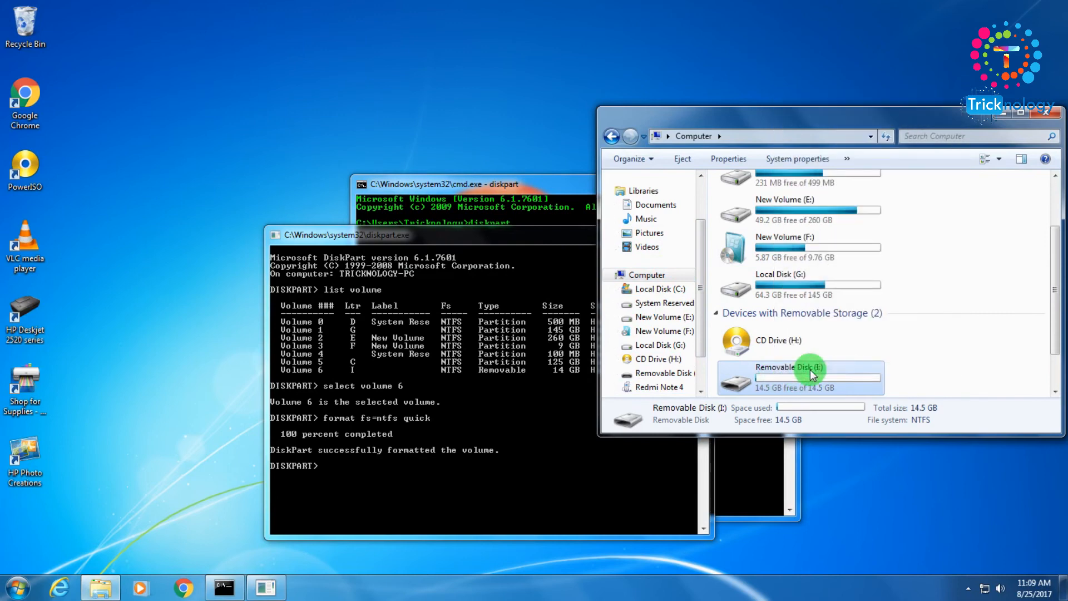
pyautogui.moveTo(803, 388)
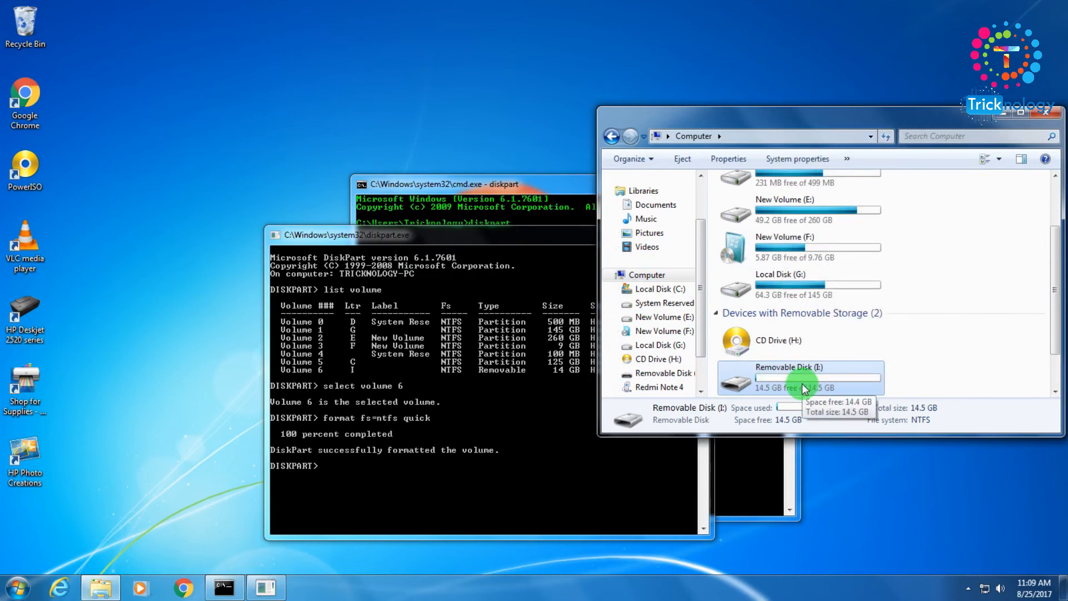
# Step: Open Removable Disk (I:) Properties to confirm NTFS and 14.5 GB free
pyautogui.rightClick(800, 378)
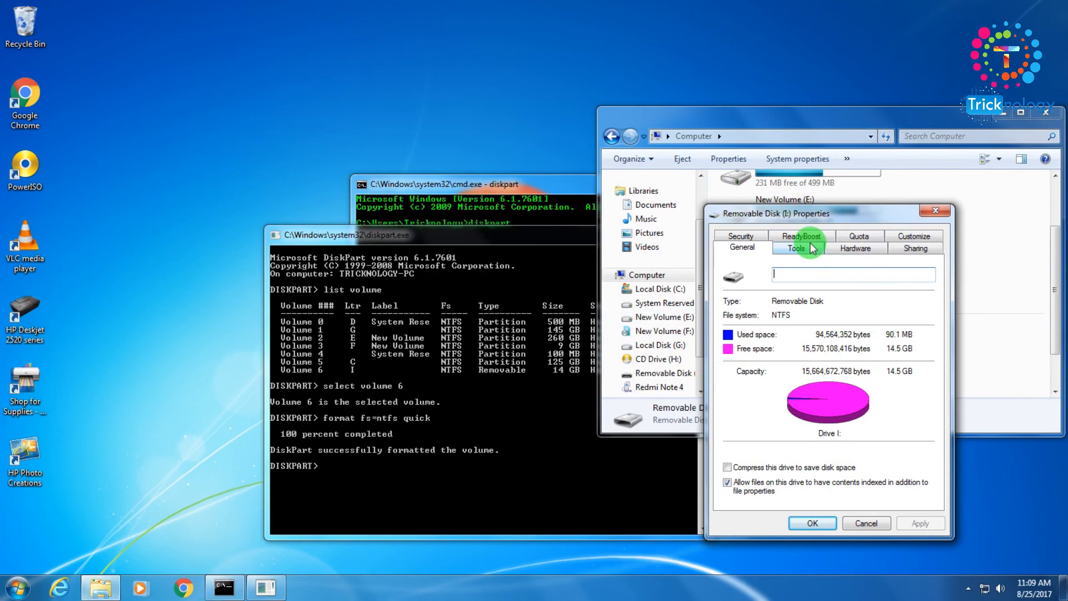
pyautogui.moveTo(967, 387)
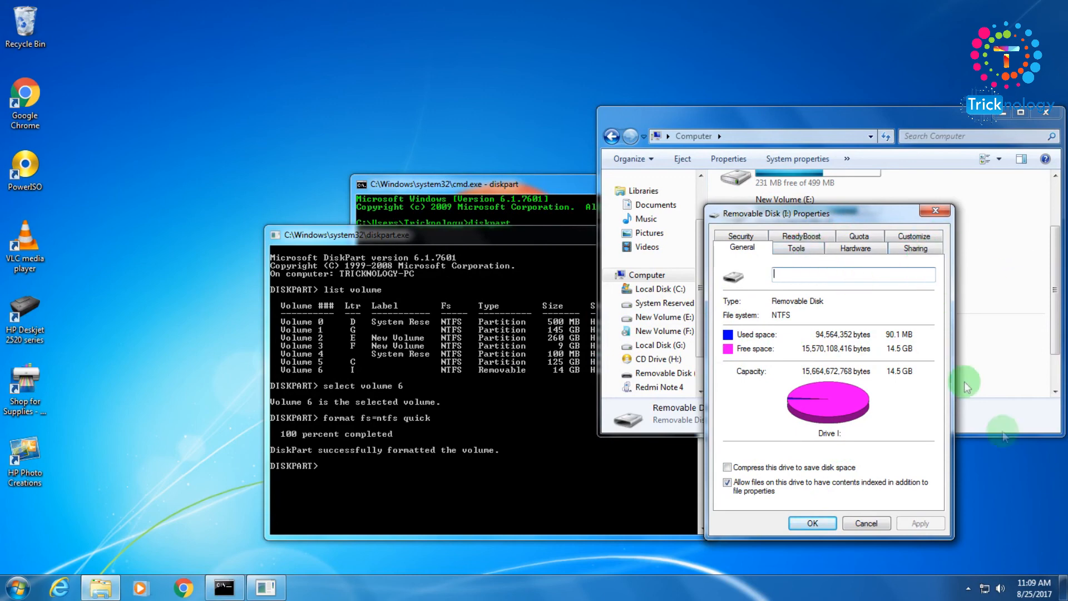
pyautogui.moveTo(788, 384)
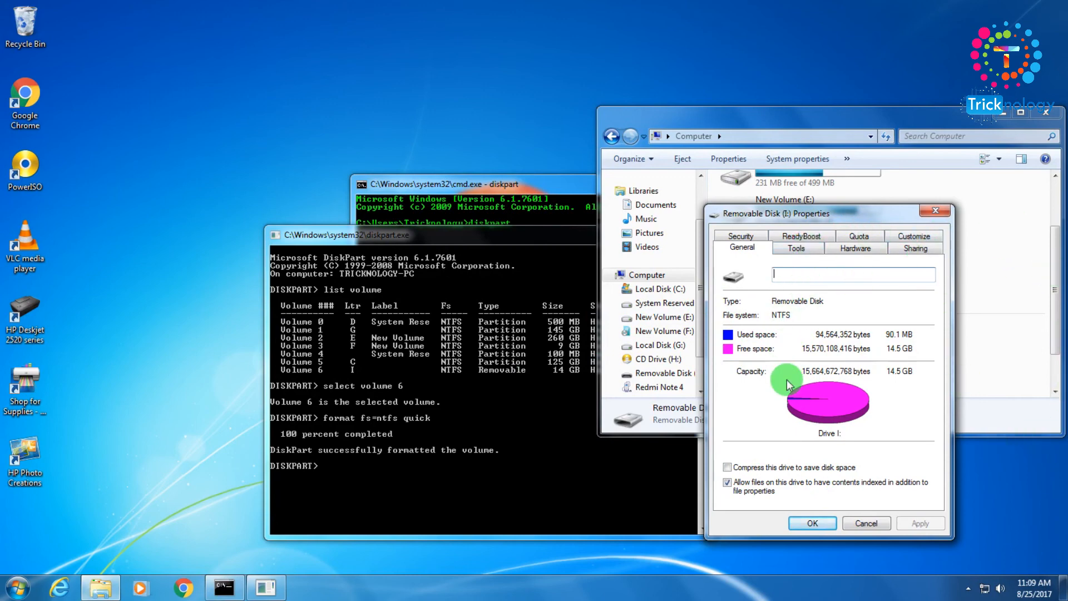